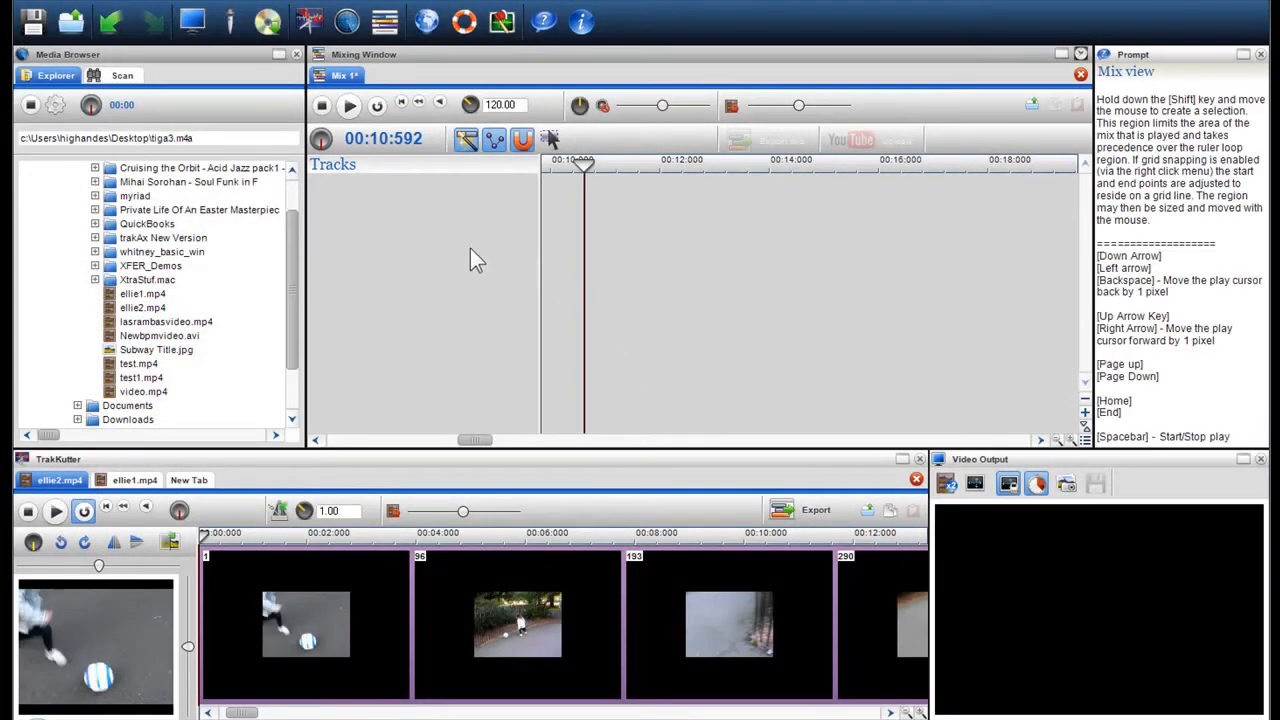
pyautogui.moveTo(268, 20)
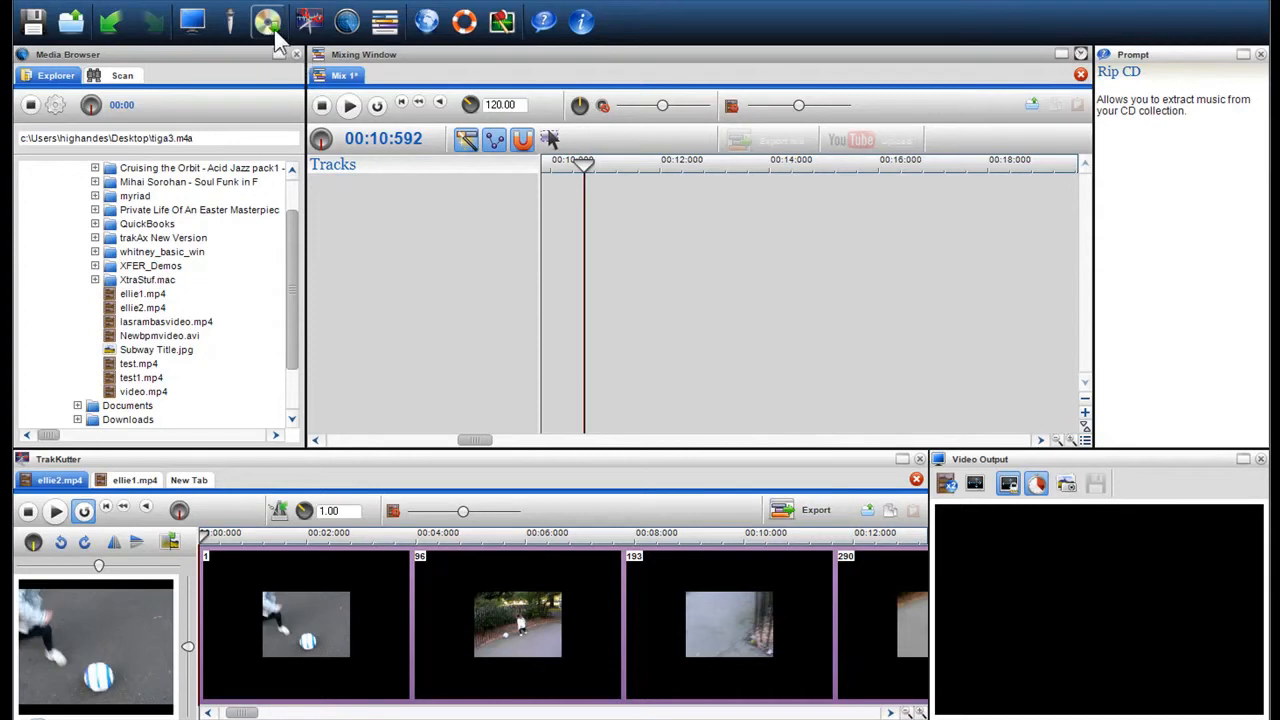
pyautogui.moveTo(268, 22)
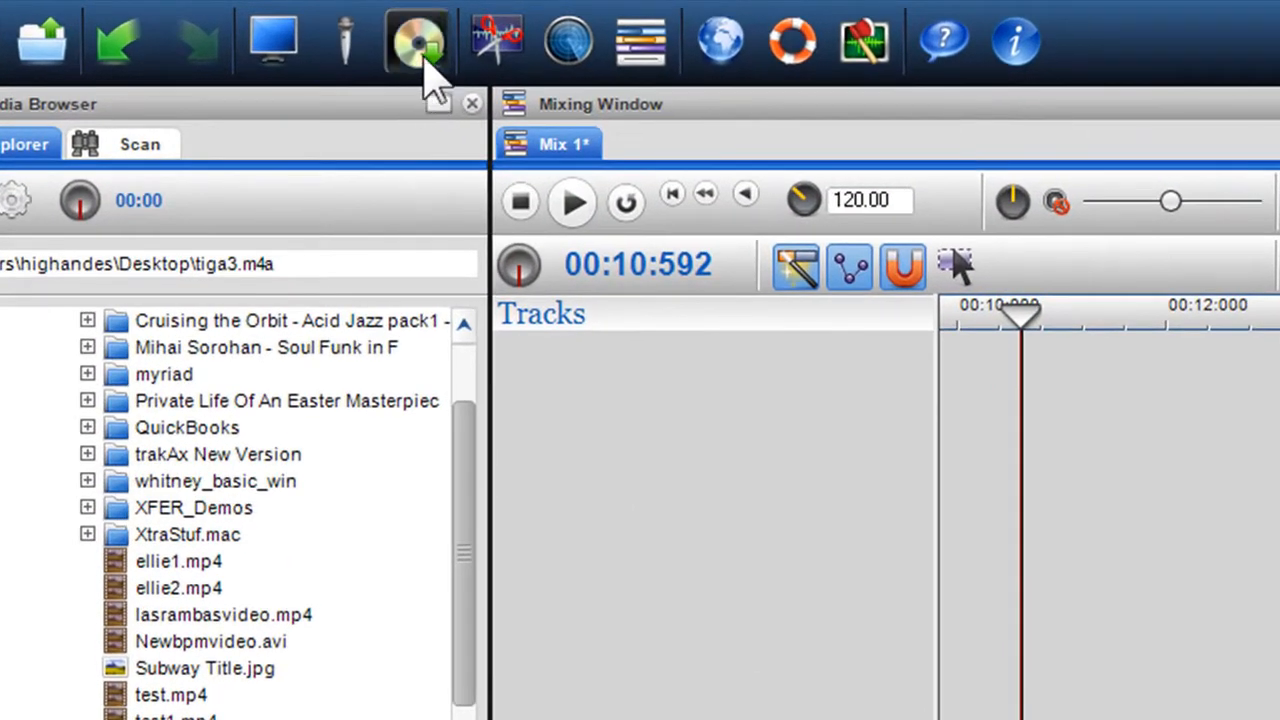
# Bring up Extract Audio from CD with the DVD drive (e:) as the source.
pyautogui.click(418, 40)
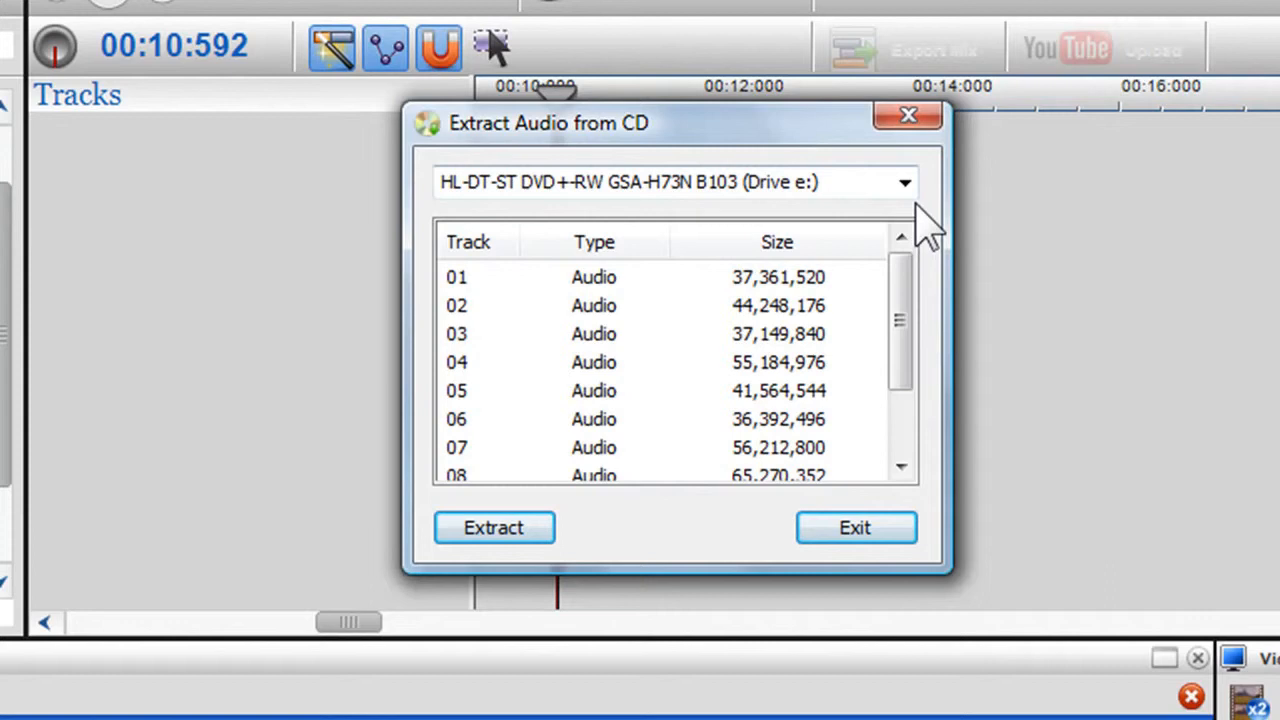
pyautogui.click(904, 180)
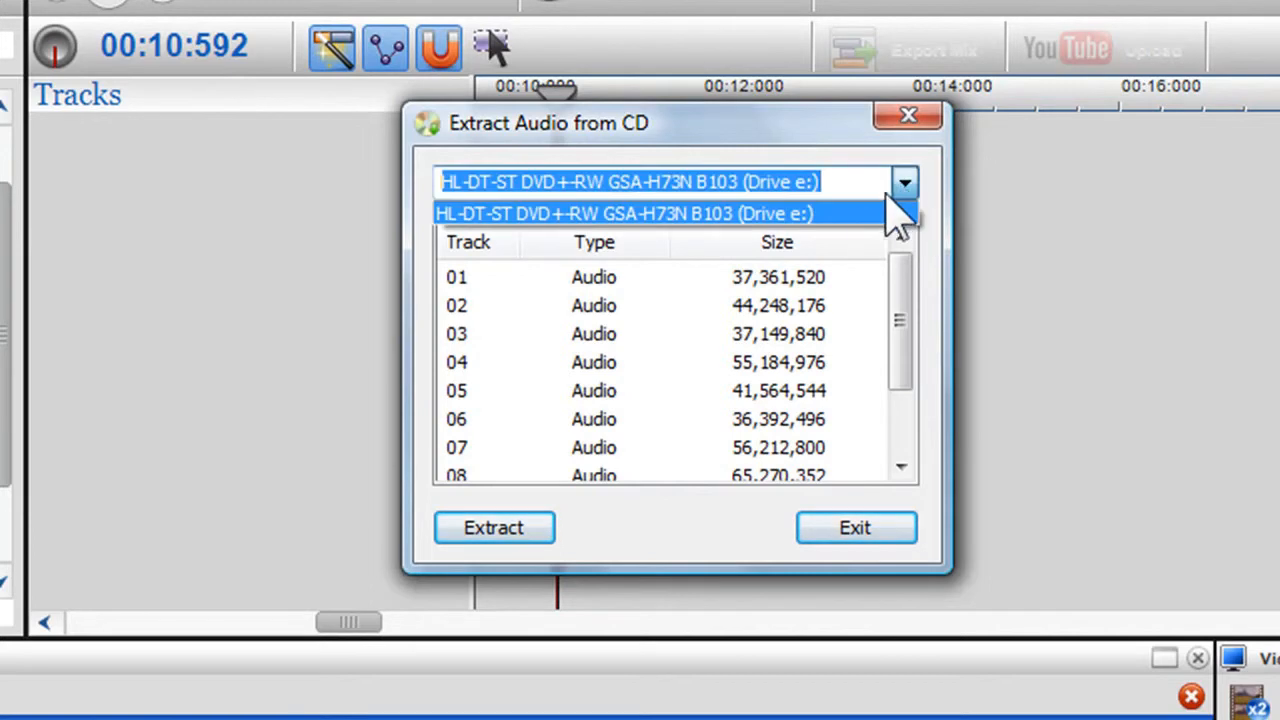
pyautogui.moveTo(580, 230)
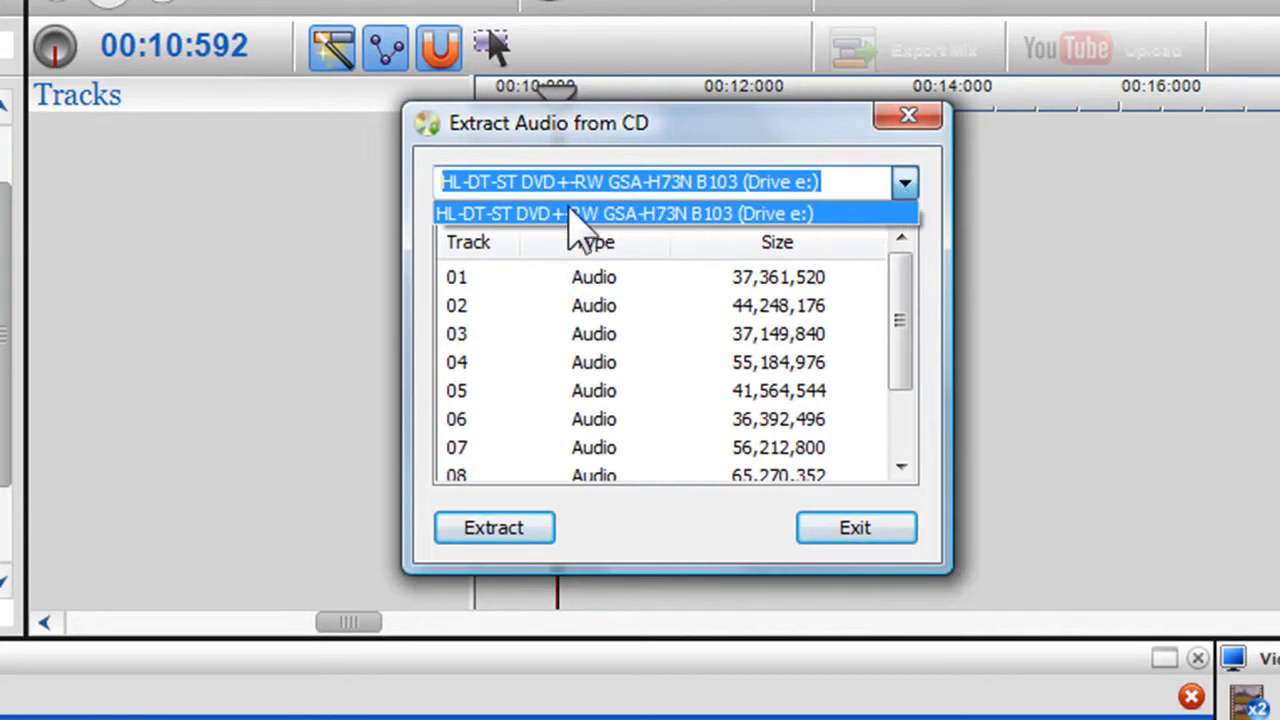
pyautogui.moveTo(856, 200)
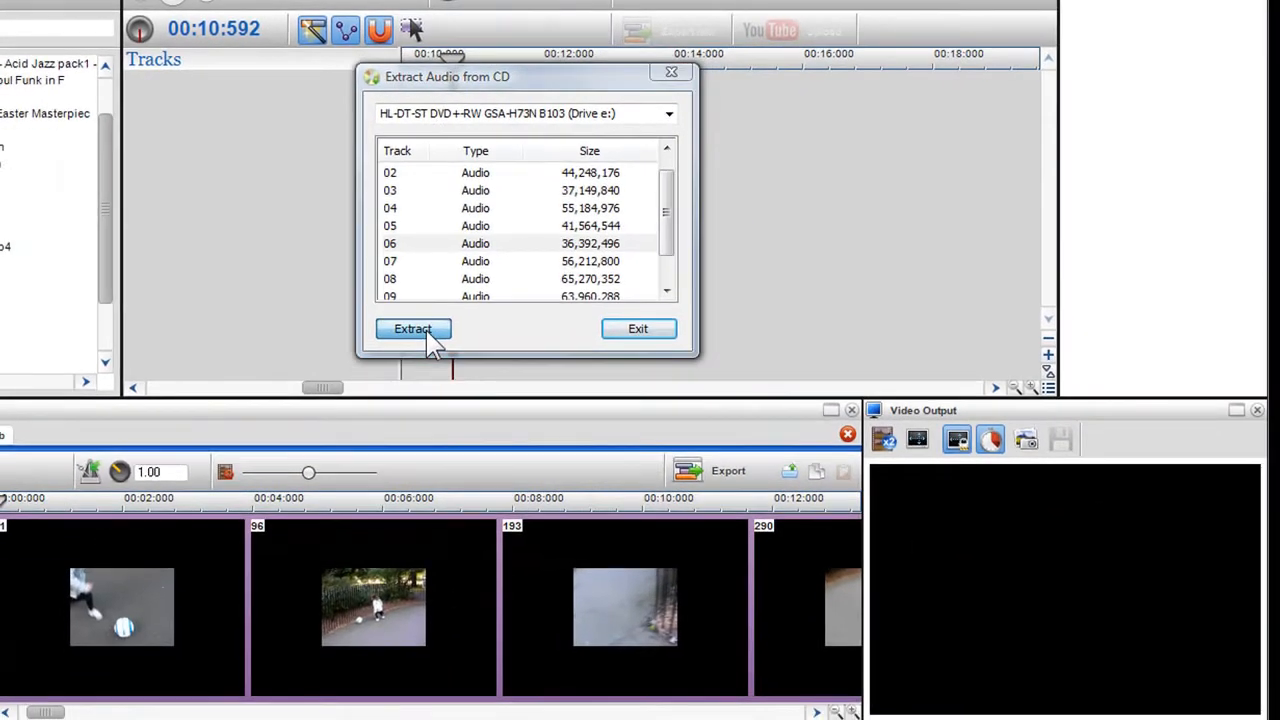
# Extract the track, naming the output Tiga on the Desktop, and review the available audio formats.
pyautogui.click(412, 328)
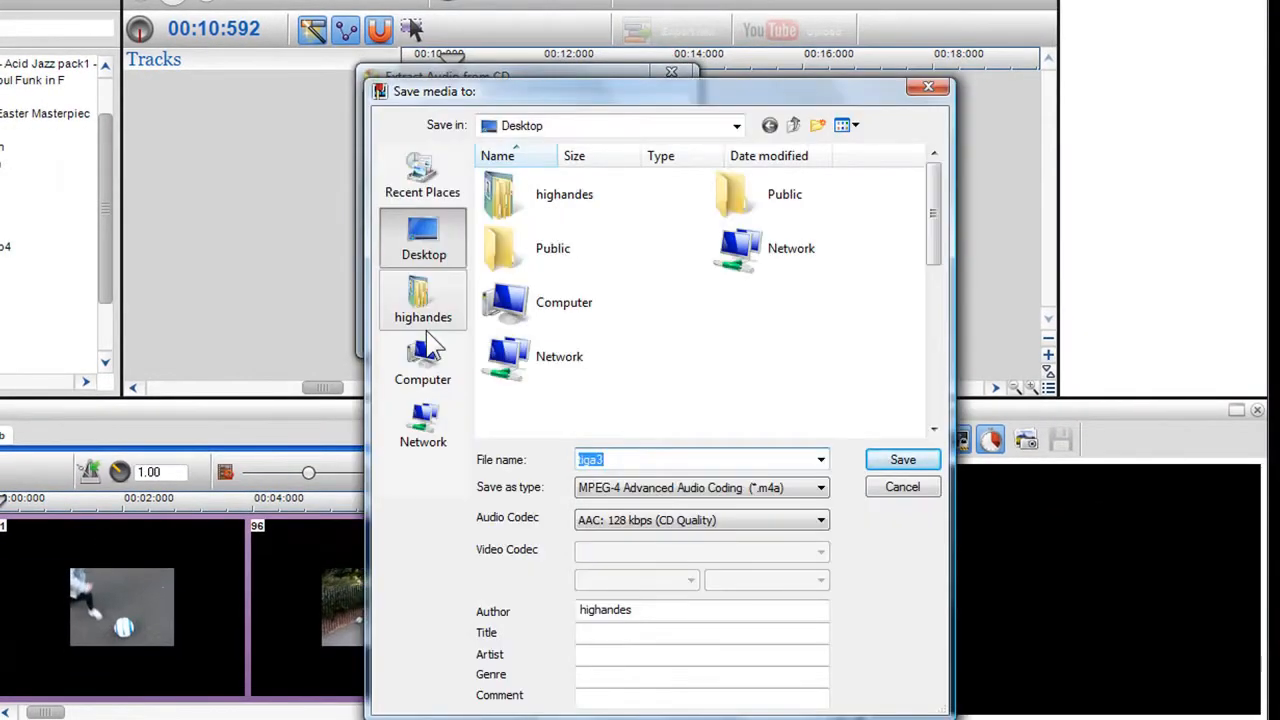
pyautogui.write('T')
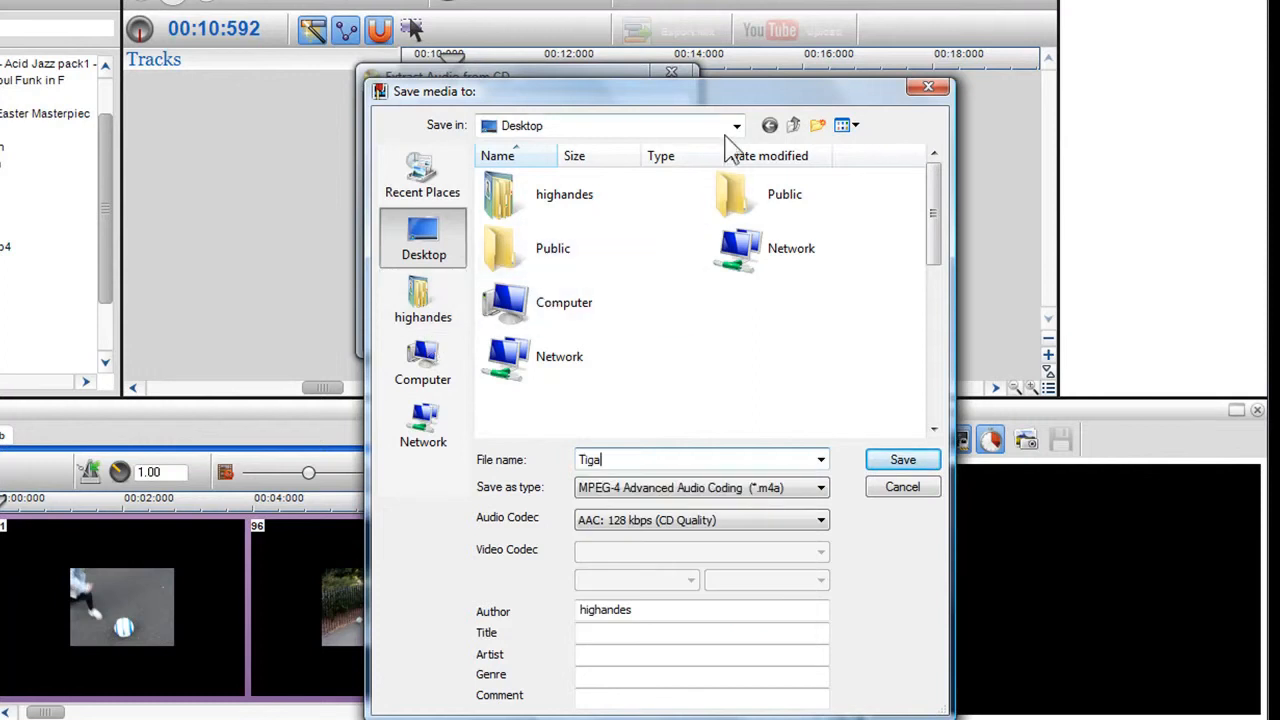
pyautogui.click(736, 124)
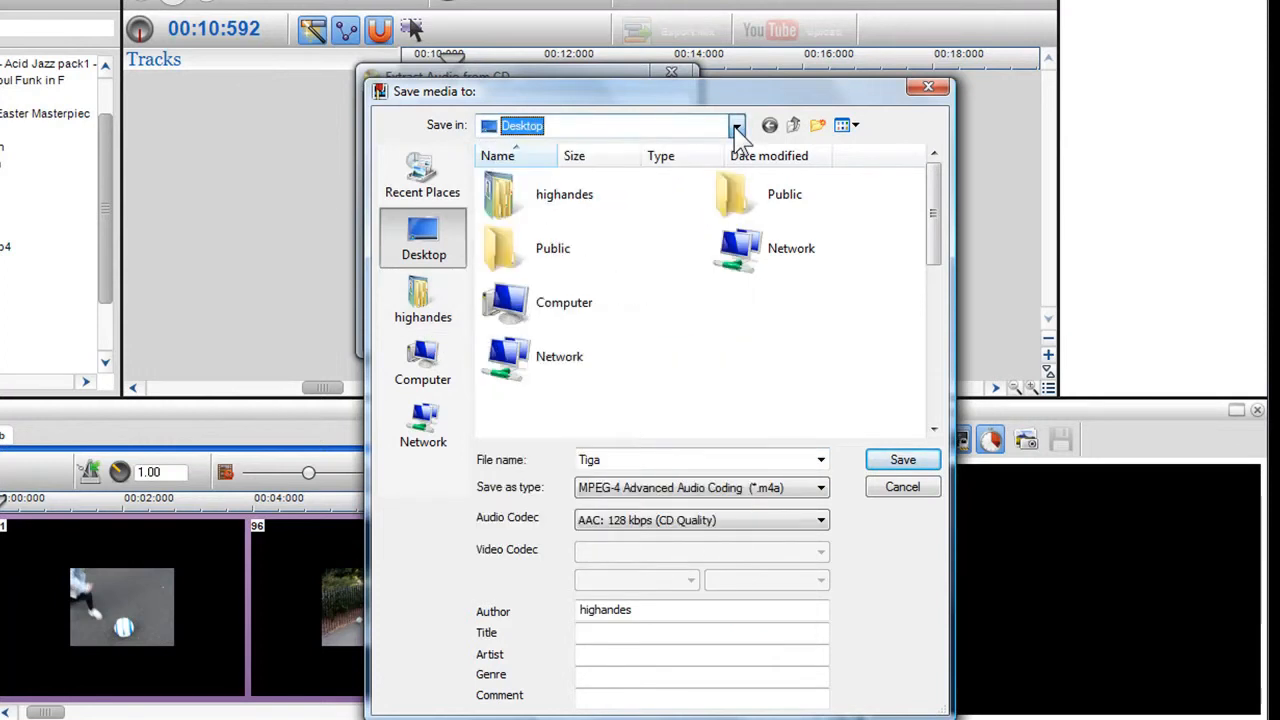
pyautogui.click(820, 488)
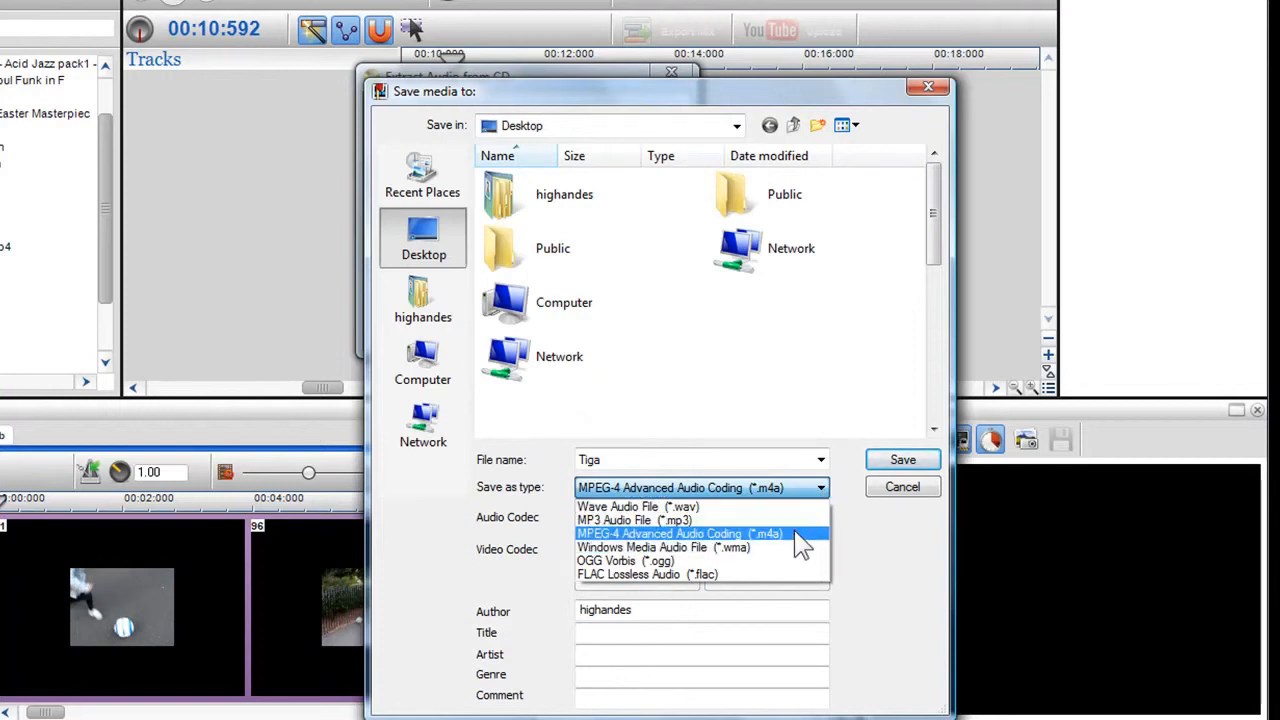
pyautogui.click(680, 532)
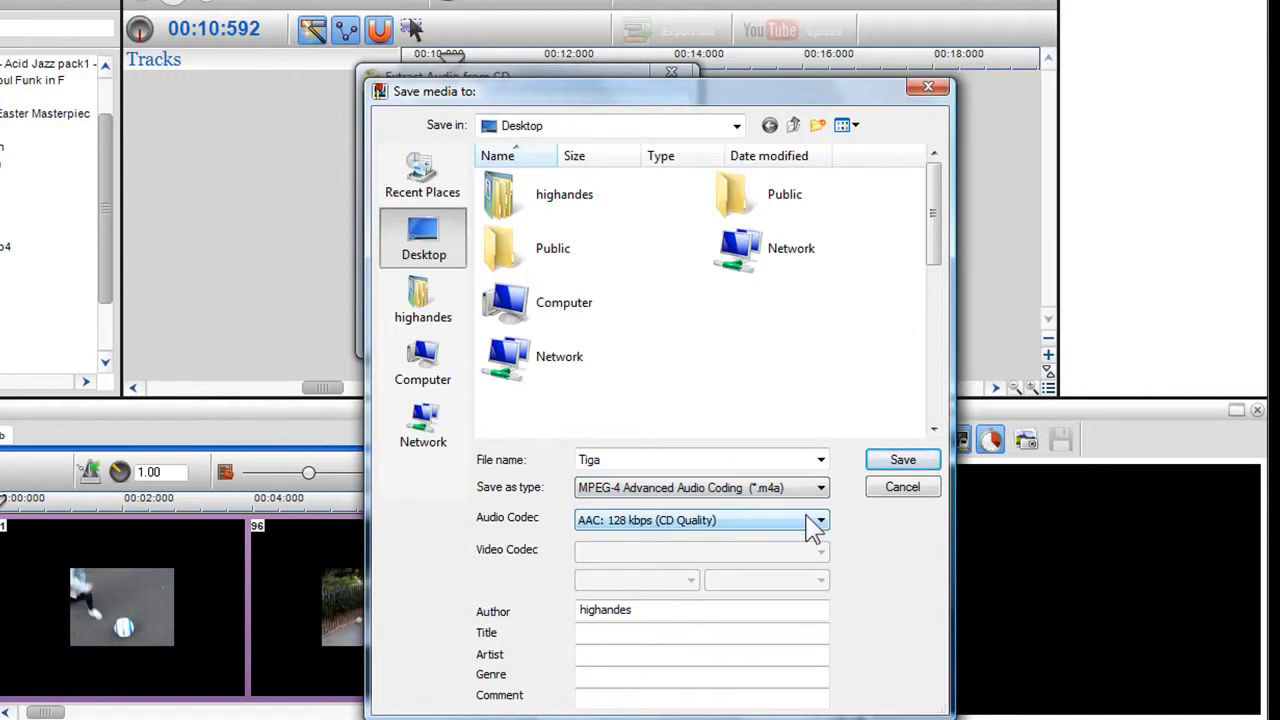
pyautogui.click(820, 520)
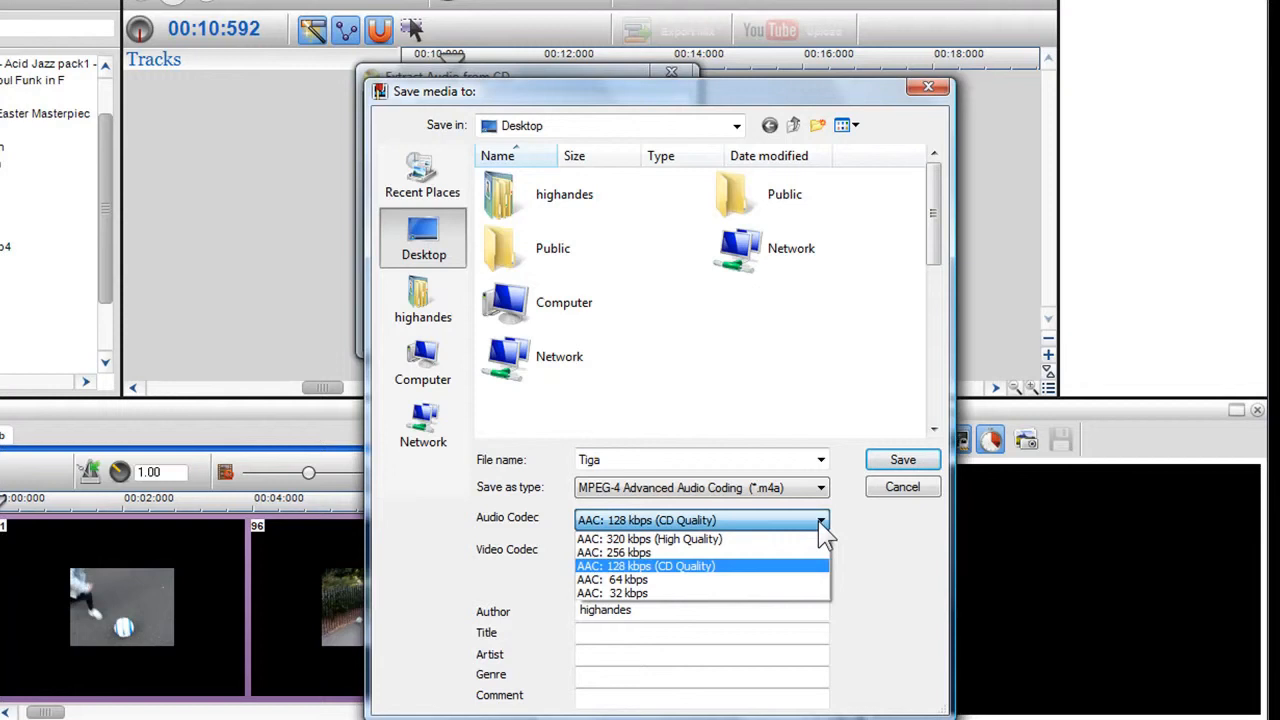
pyautogui.moveTo(800, 552)
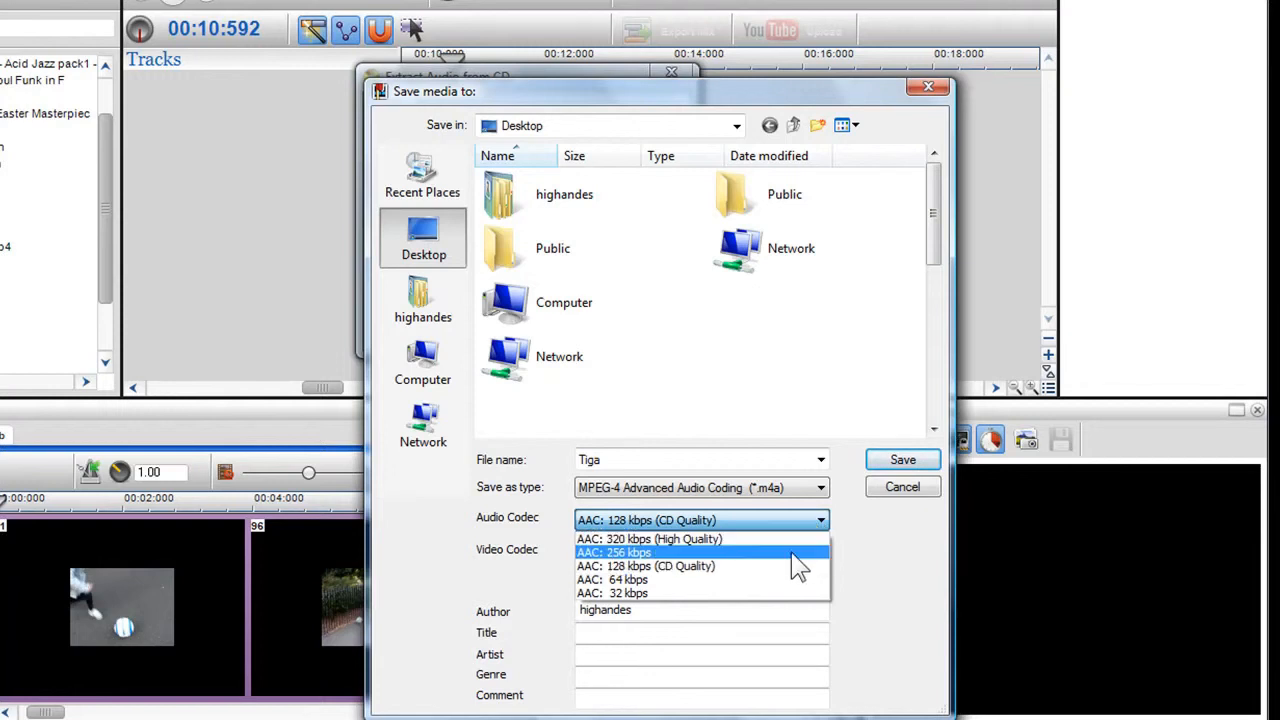
pyautogui.moveTo(796, 566)
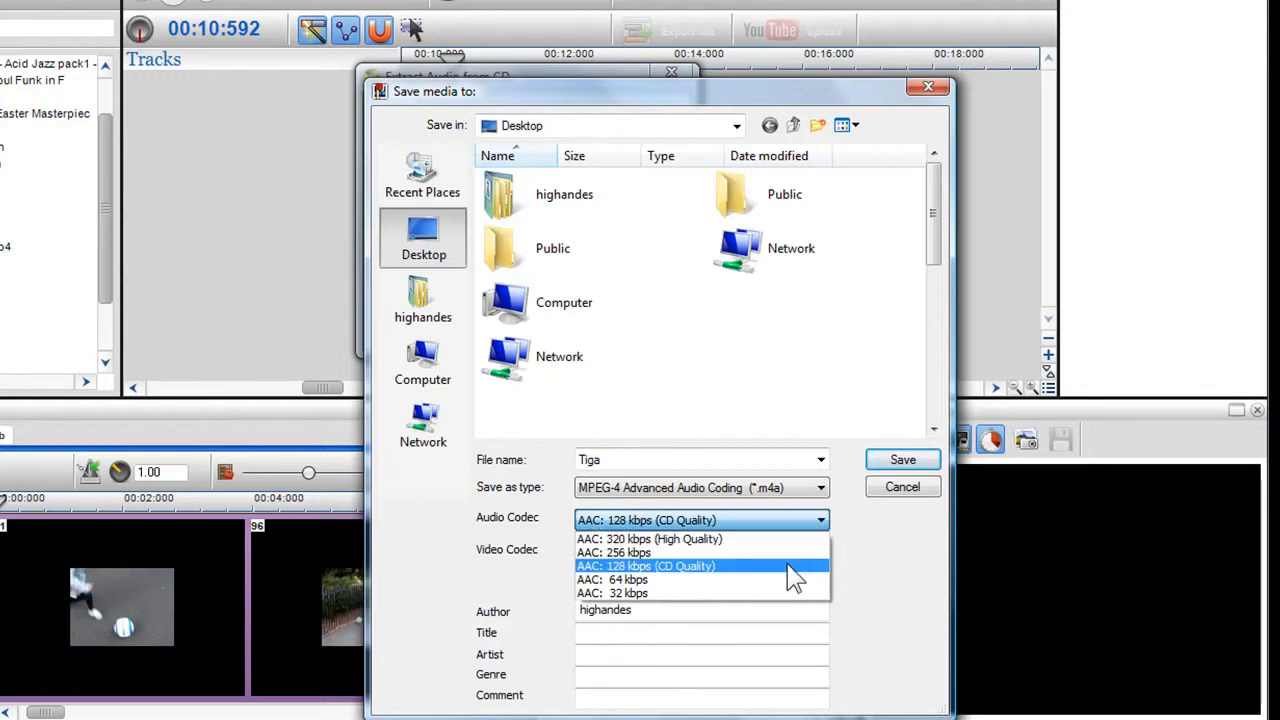
pyautogui.click(644, 564)
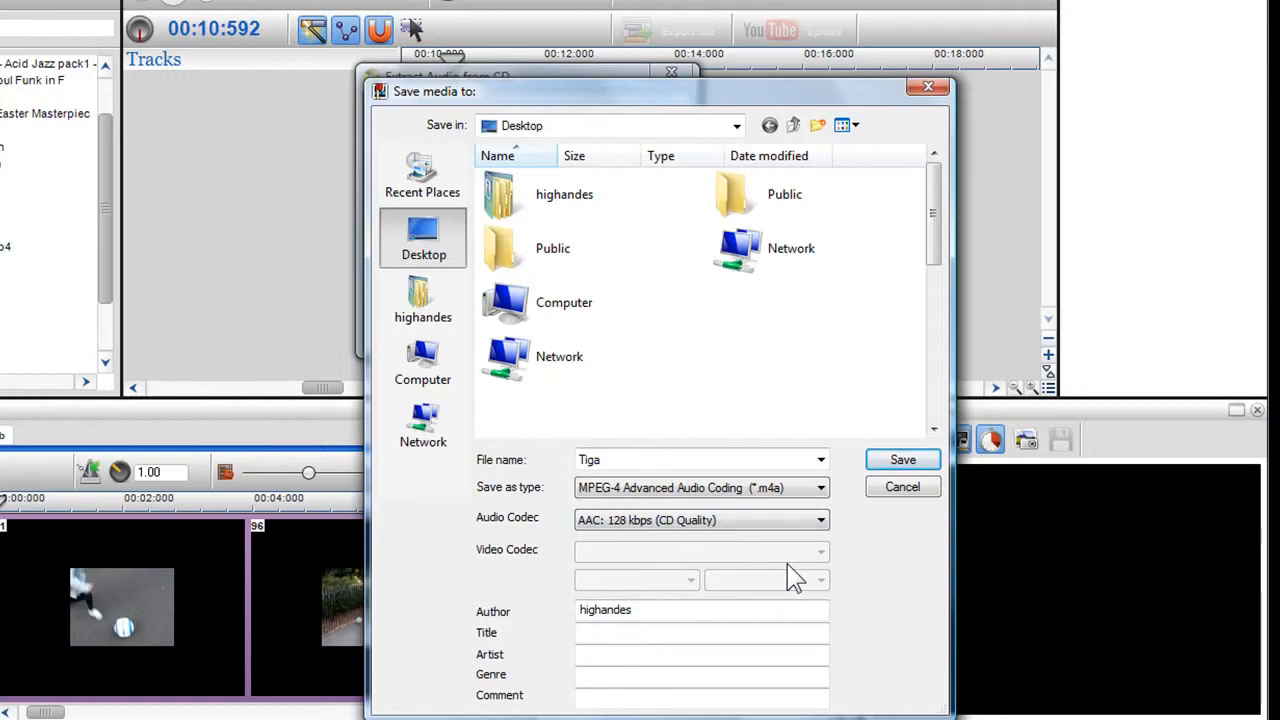
pyautogui.click(700, 608)
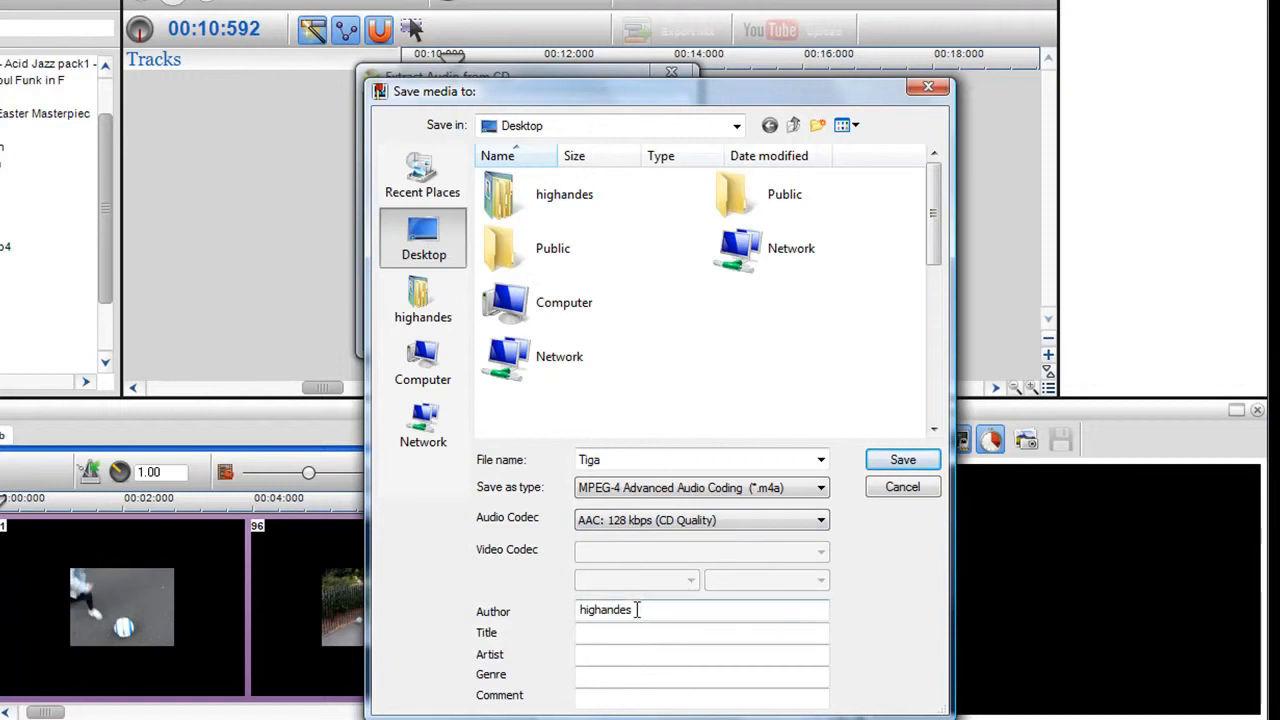
pyautogui.click(700, 632)
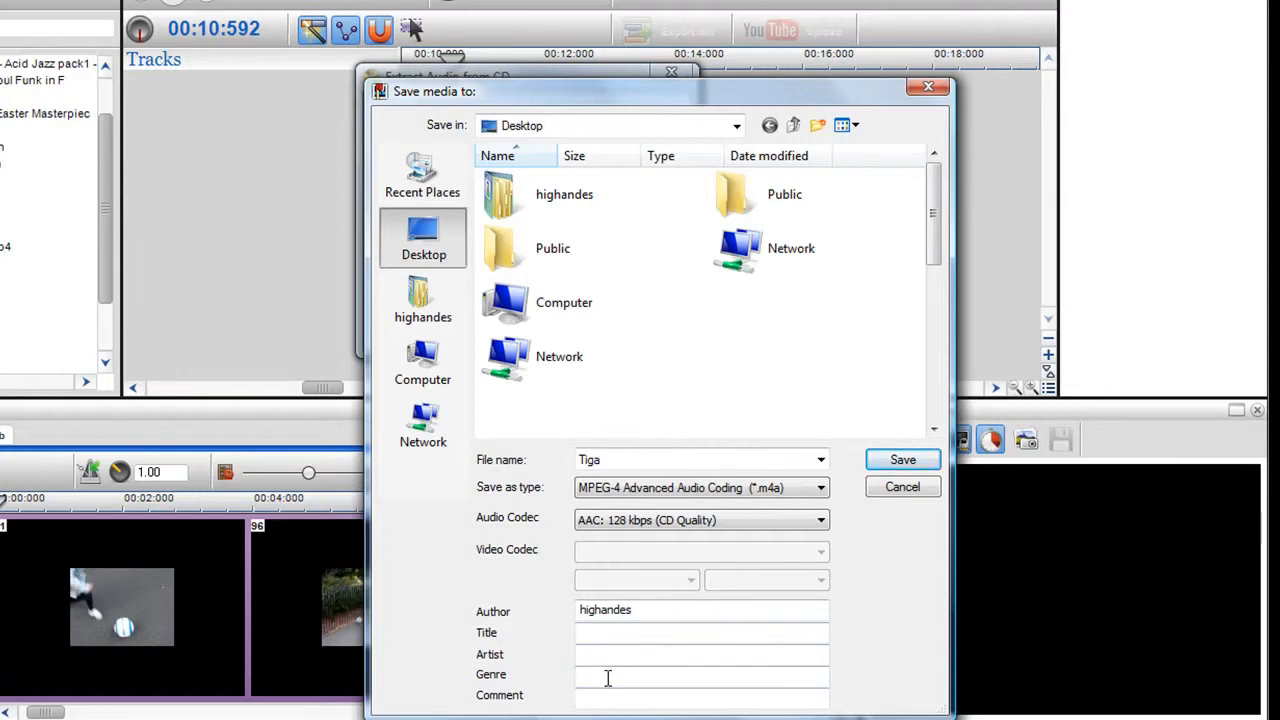
# Save the ripped track as Tiga.m4a to the Desktop and exit CD extraction.
pyautogui.click(900, 458)
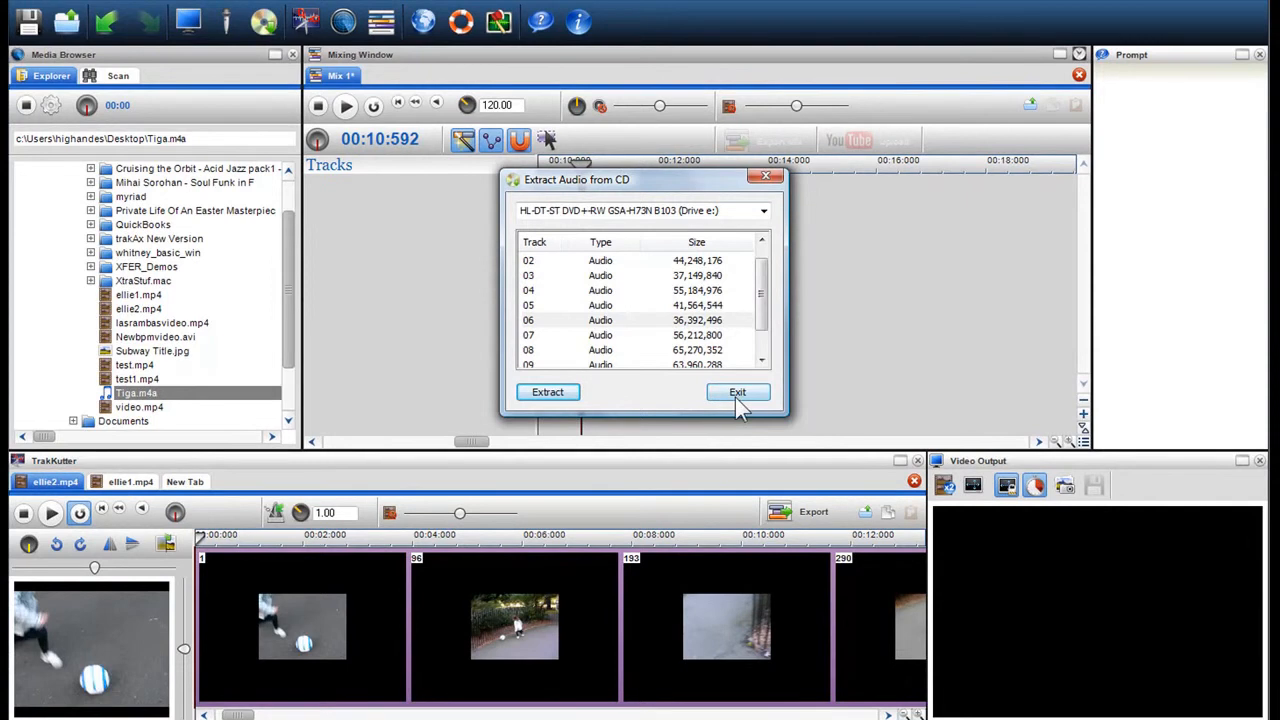
pyautogui.click(736, 390)
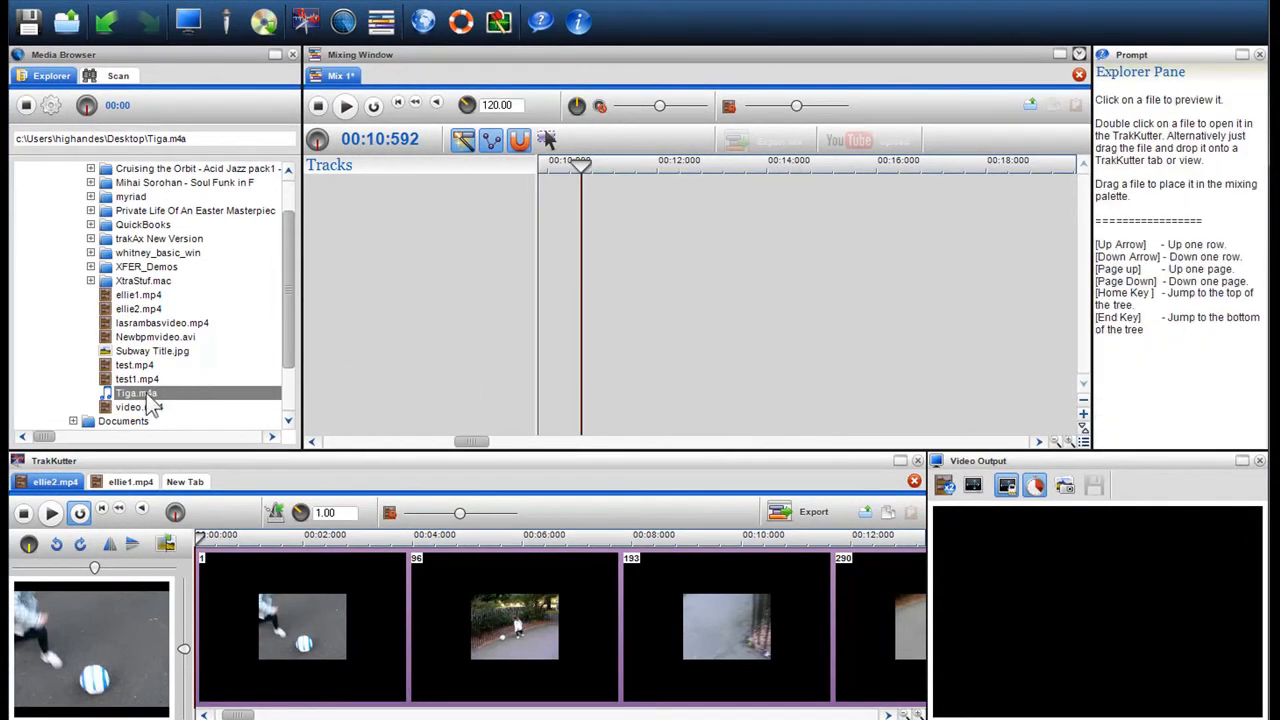